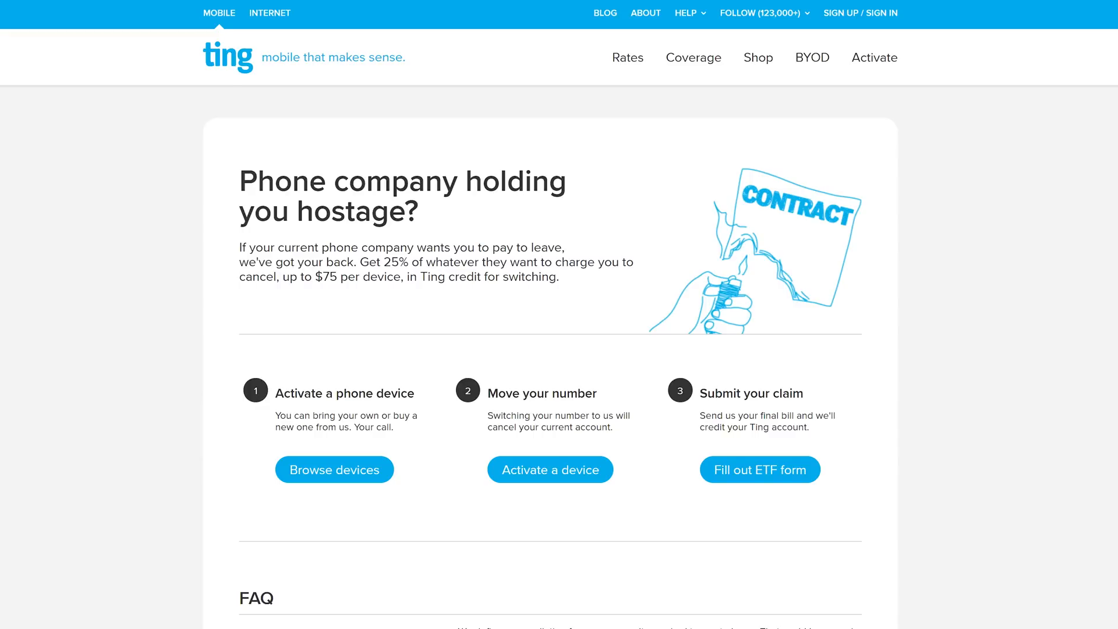
Go to Ting's Rates page and scroll down to the pricing table.
click(627, 57)
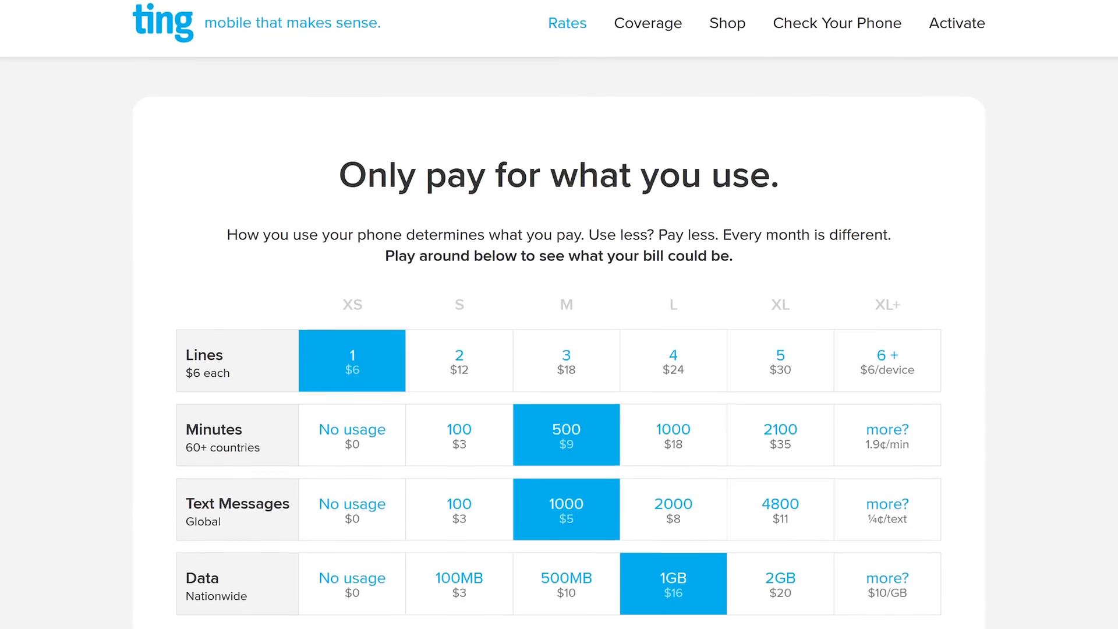
scroll(down, 3)
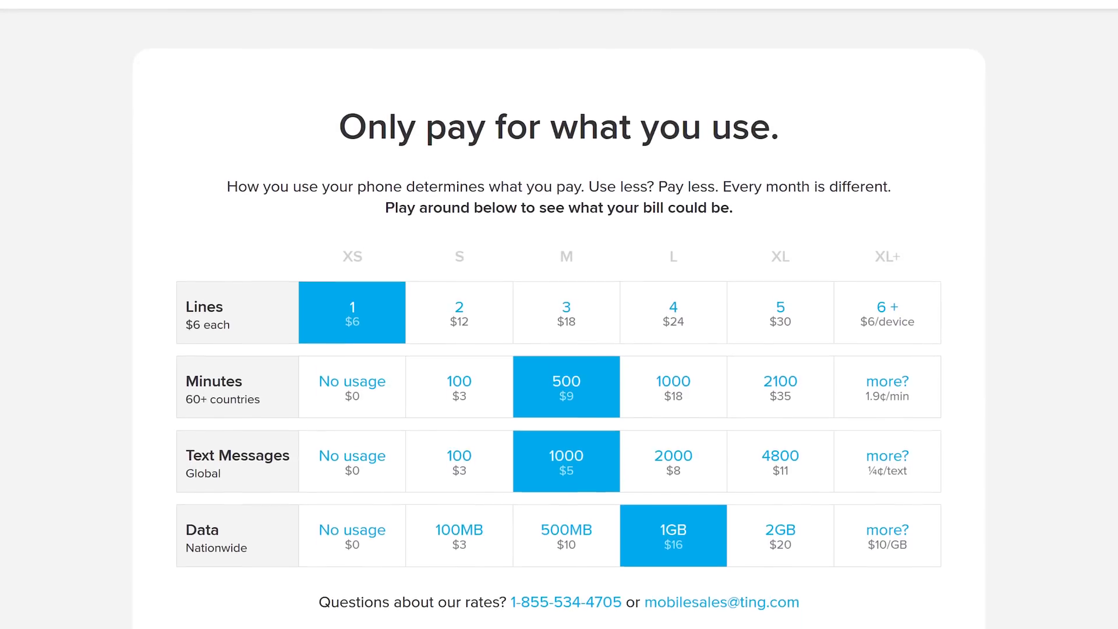
scroll(down, 3)
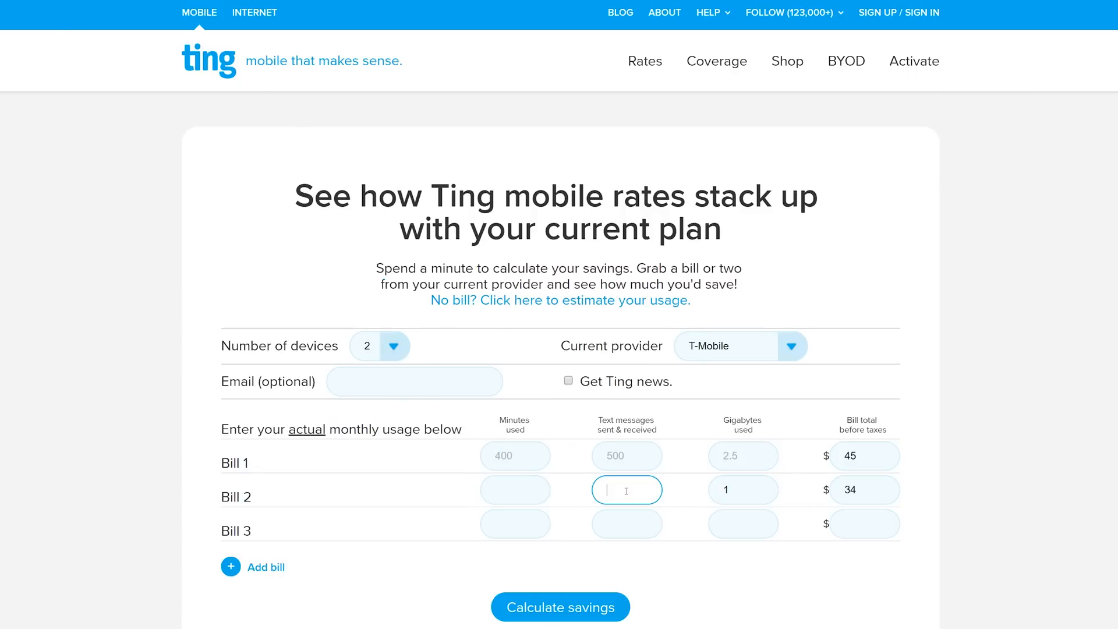
Enter 233 texts and 257 minutes for Bill 2 and calculate the savings.
text(233)
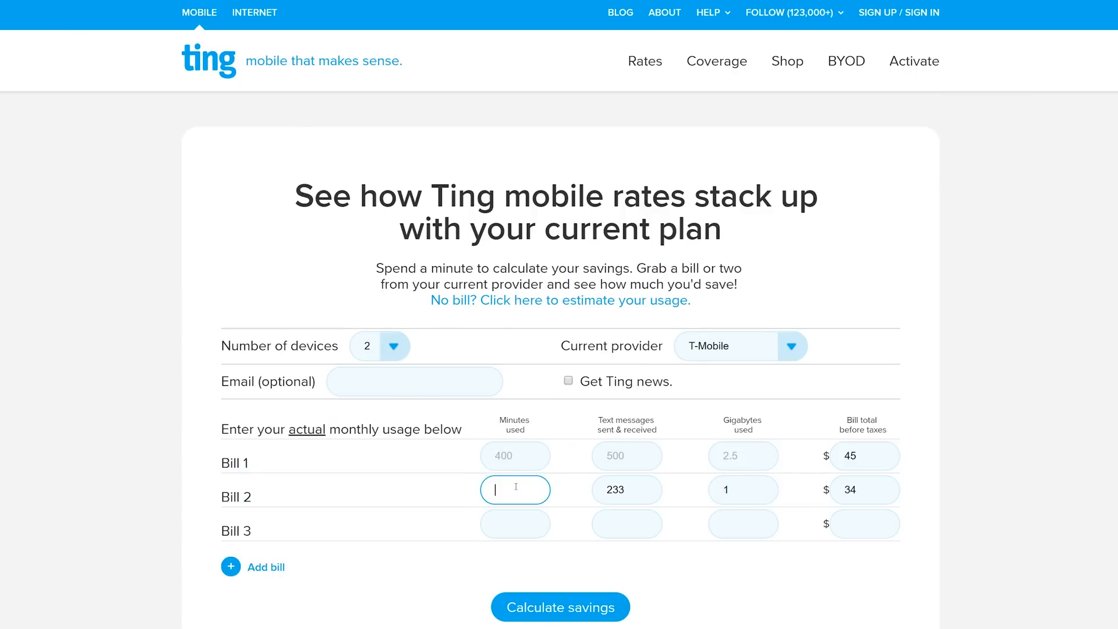
text(257)
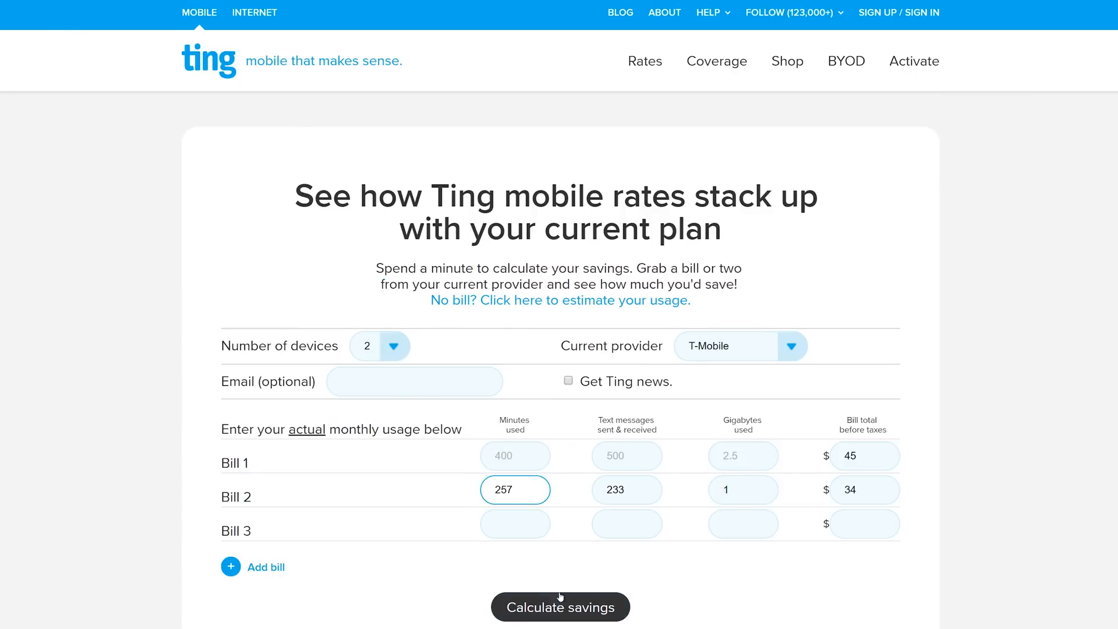
click(560, 606)
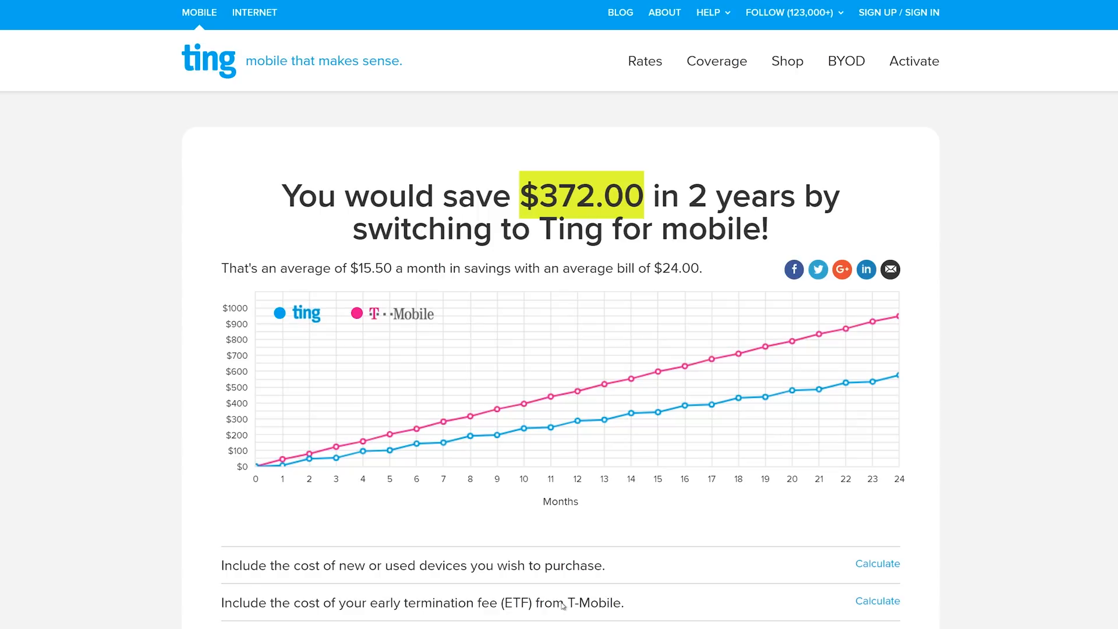